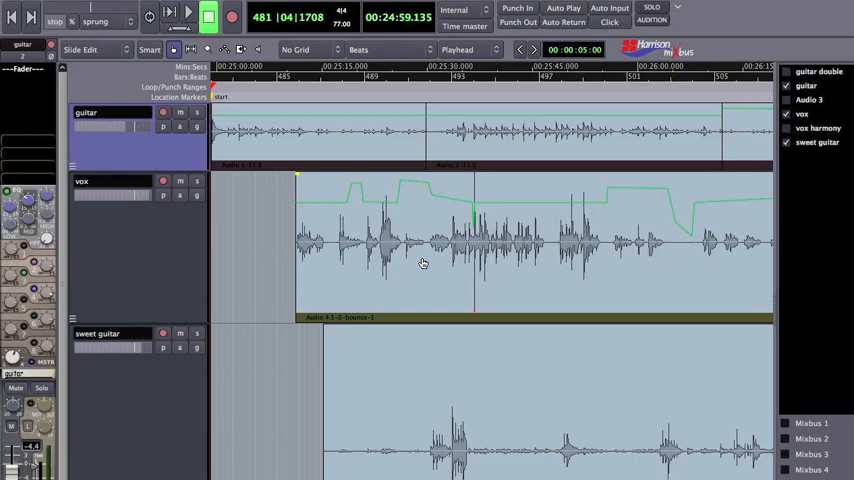
{"action": "mouse_move", "coordinate": [424, 258]}
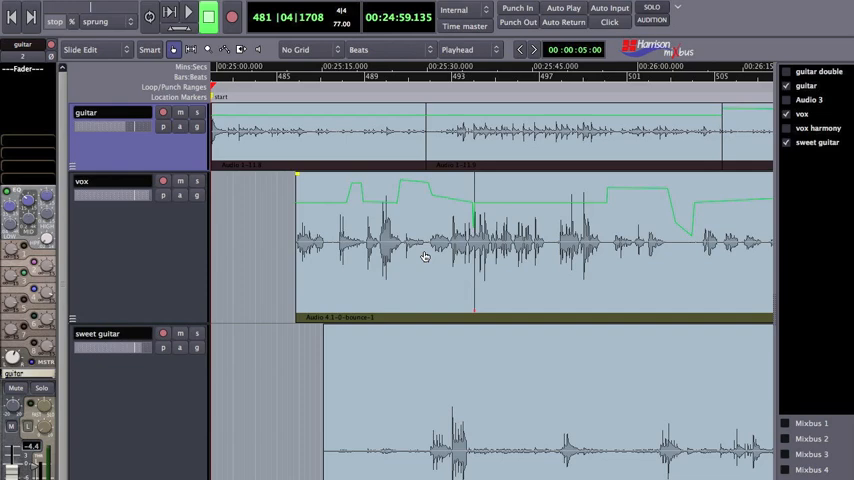
{"action": "mouse_move", "coordinate": [417, 268]}
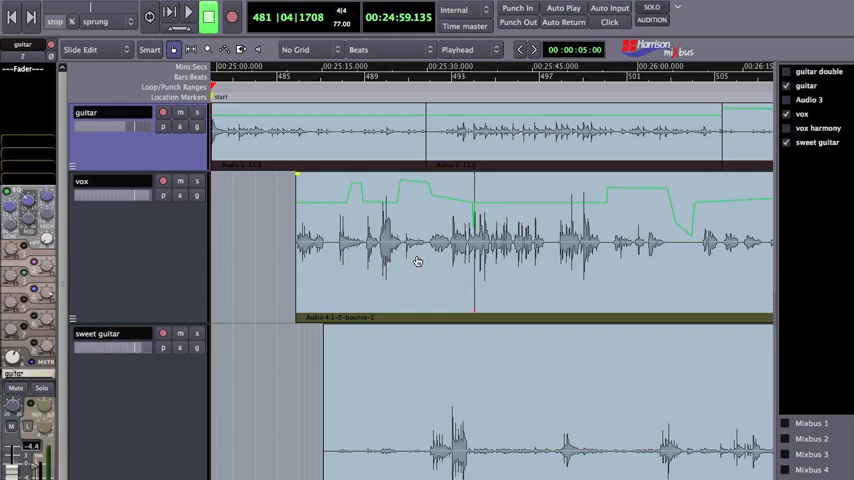
{"action": "mouse_move", "coordinate": [423, 259]}
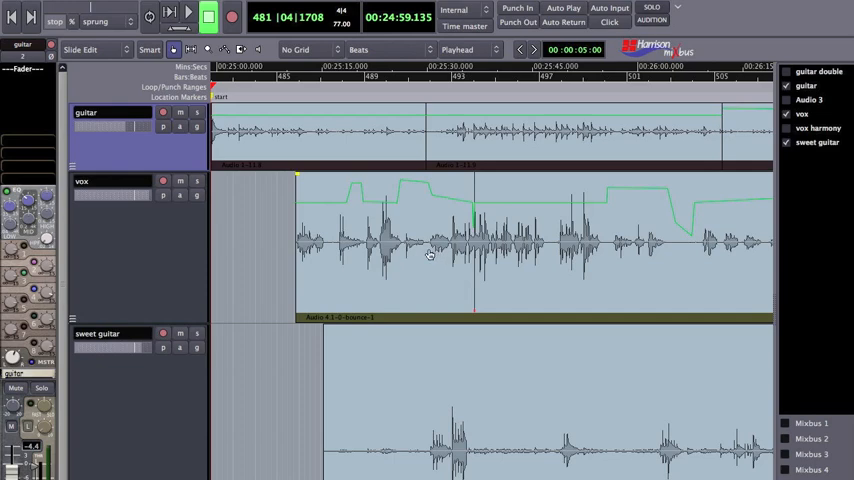
{"action": "mouse_move", "coordinate": [404, 258]}
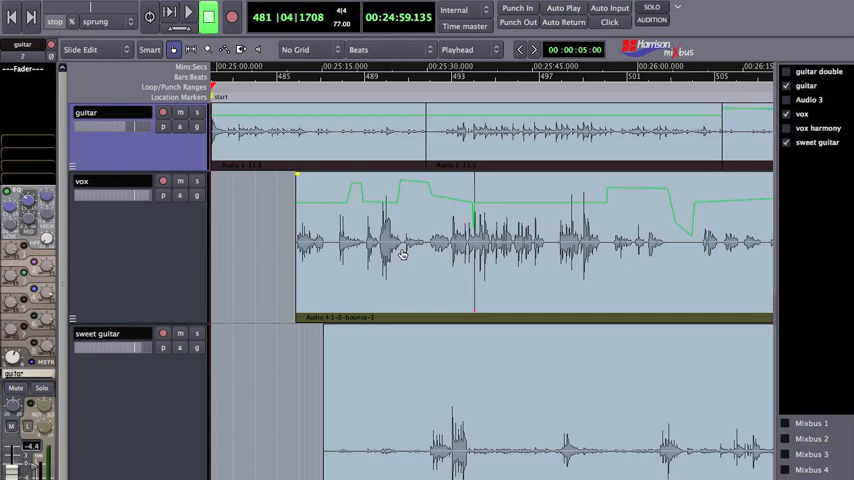
{"action": "mouse_move", "coordinate": [280, 231]}
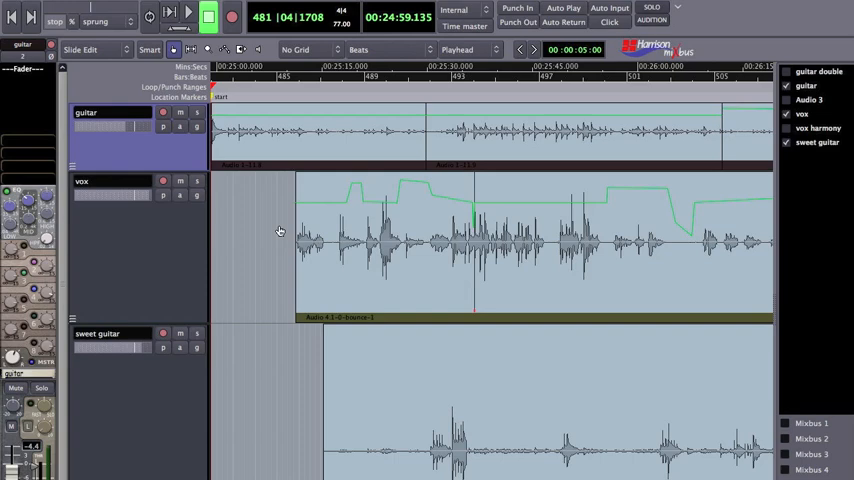
- Play the guitar, vox and sweet guitar tracks together near 25:28, stopping around 25:30
{"action": "left_click", "coordinate": [189, 13]}
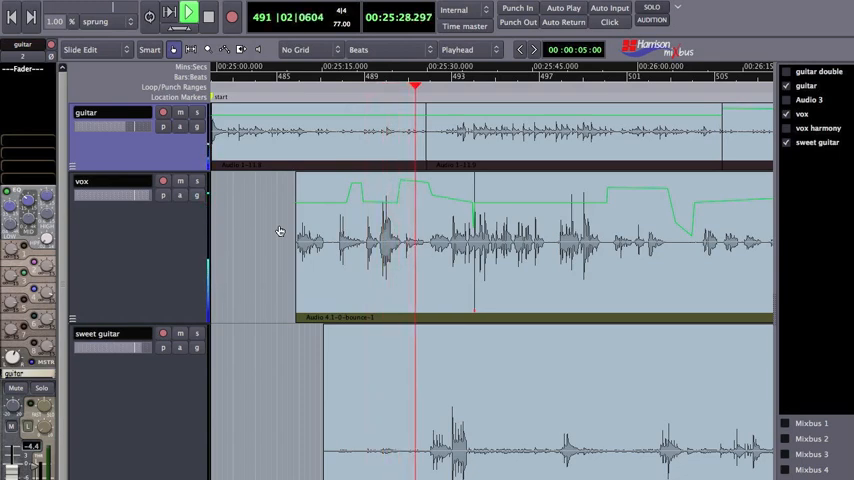
{"action": "left_click", "coordinate": [188, 14]}
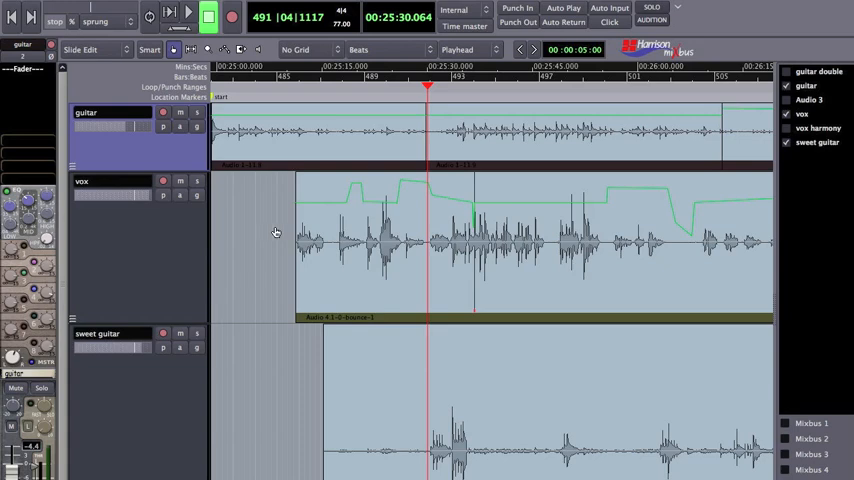
{"action": "mouse_move", "coordinate": [260, 237]}
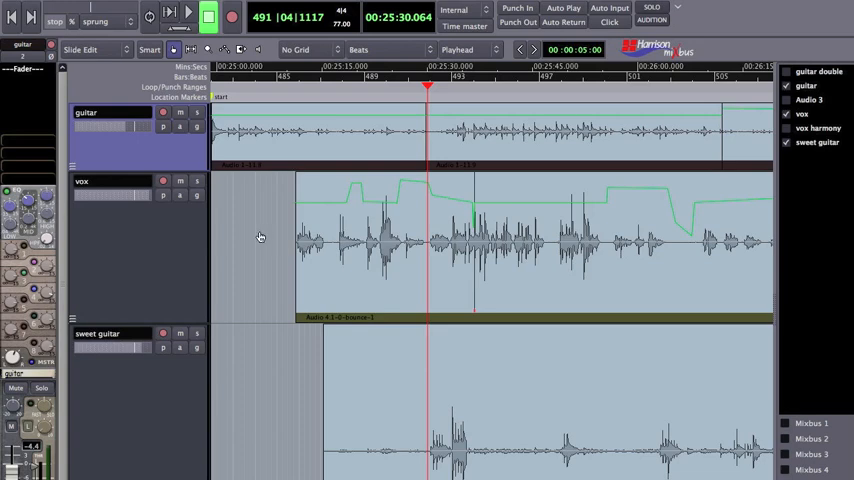
{"action": "mouse_move", "coordinate": [240, 260]}
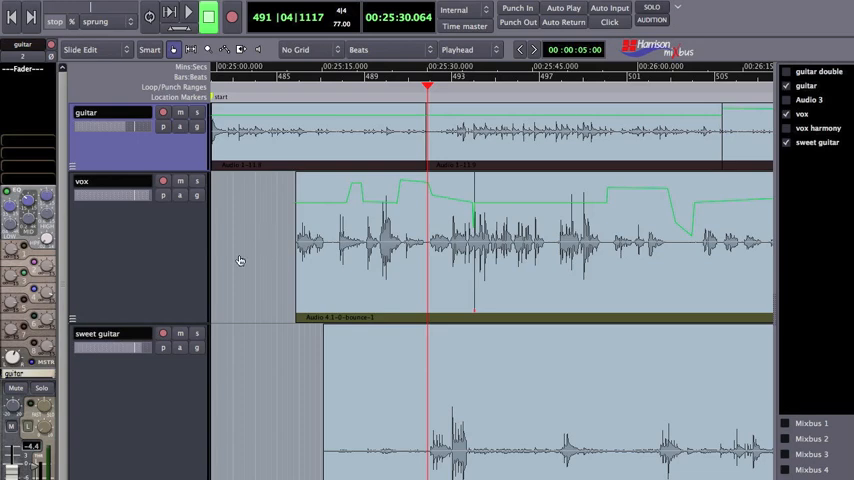
{"action": "mouse_move", "coordinate": [485, 177]}
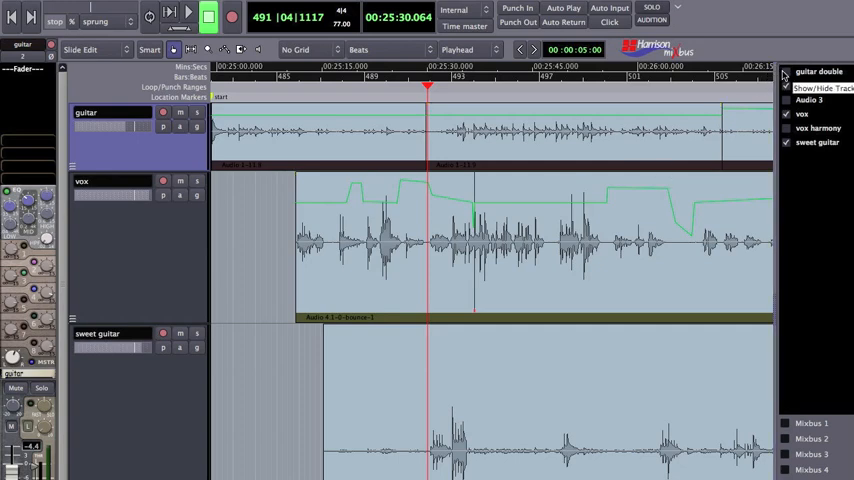
- Hide the guitar double, guitar and vox tracks so only sweet guitar is shown
{"action": "left_click", "coordinate": [786, 71]}
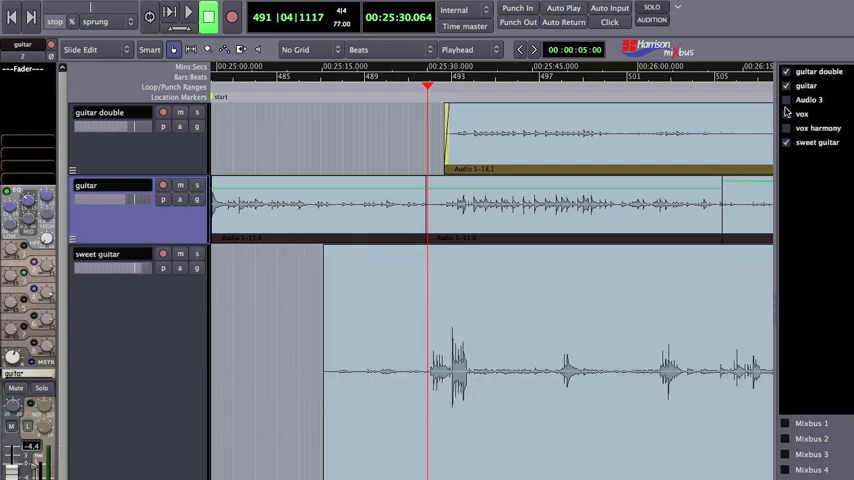
{"action": "left_click", "coordinate": [787, 85]}
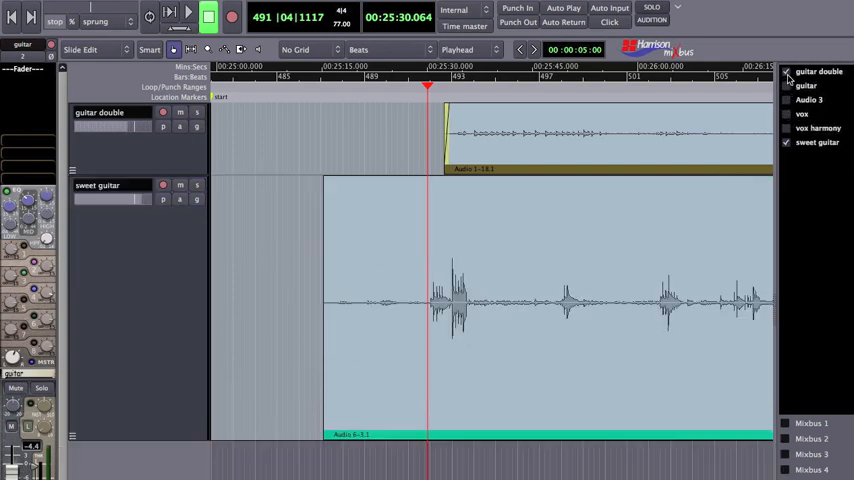
{"action": "left_click", "coordinate": [786, 71]}
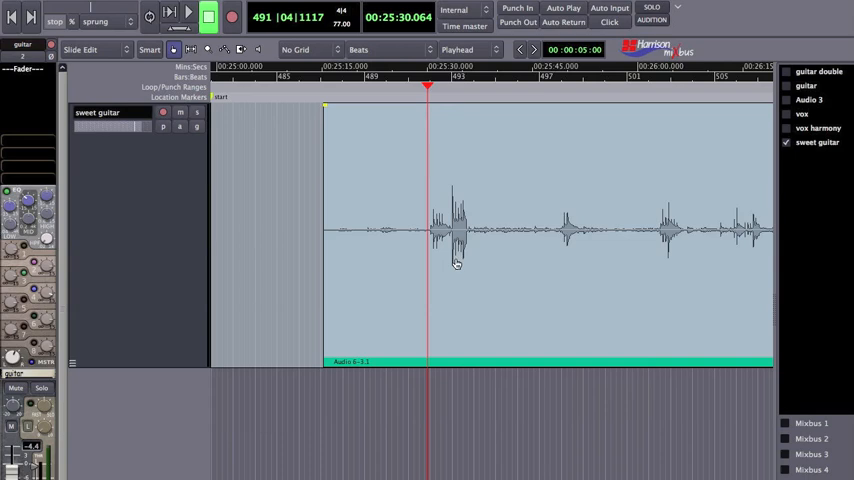
{"action": "mouse_move", "coordinate": [428, 248]}
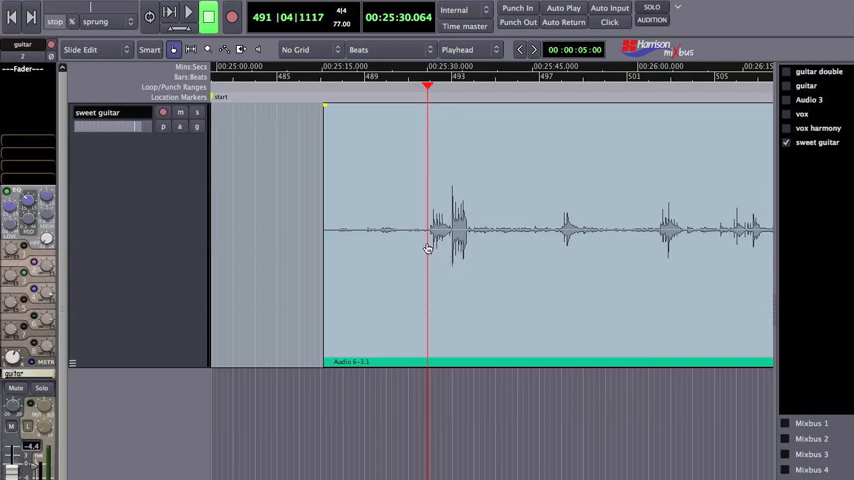
- Solo sweet guitar and play from just before its phrase, stopping around 25:38
{"action": "left_click", "coordinate": [348, 85]}
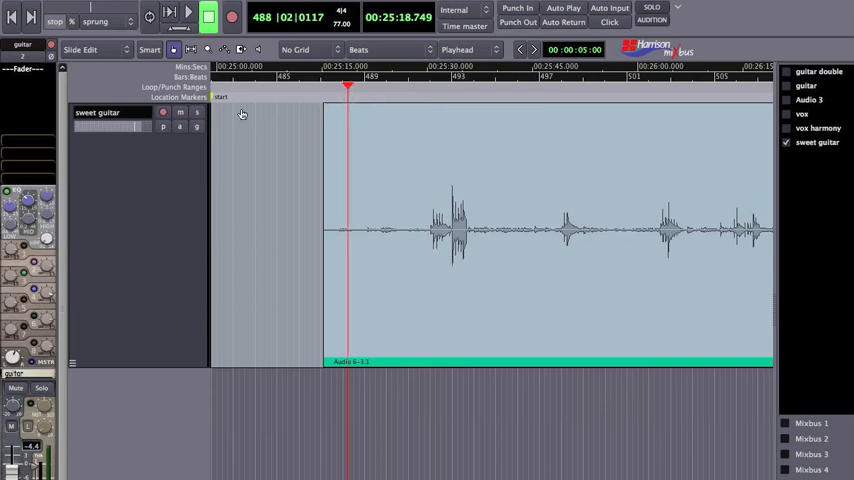
{"action": "left_click", "coordinate": [197, 112]}
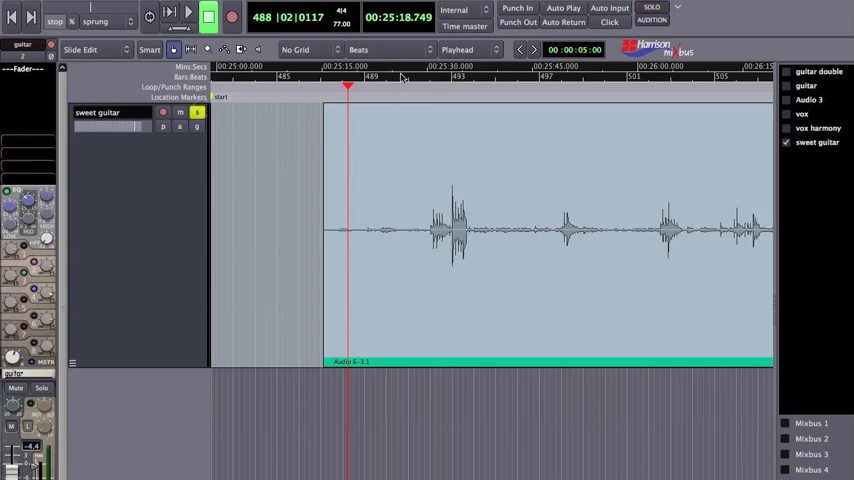
{"action": "left_click", "coordinate": [189, 15]}
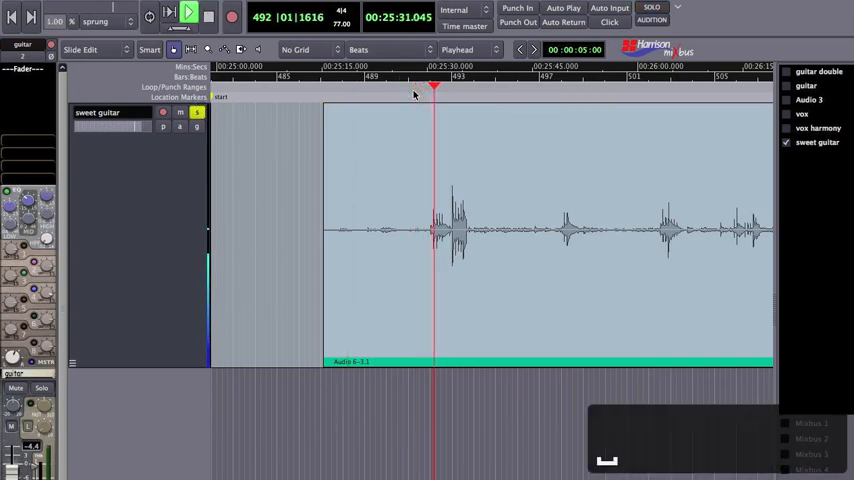
{"action": "left_click", "coordinate": [188, 13]}
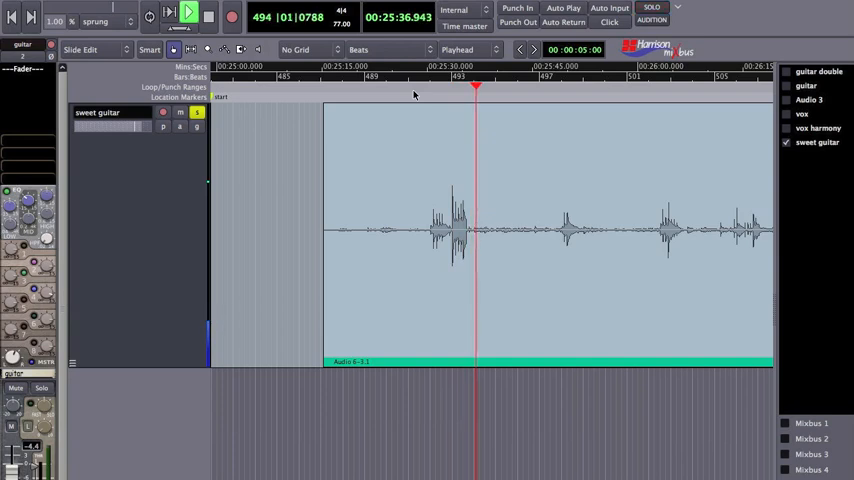
{"action": "left_click", "coordinate": [189, 14]}
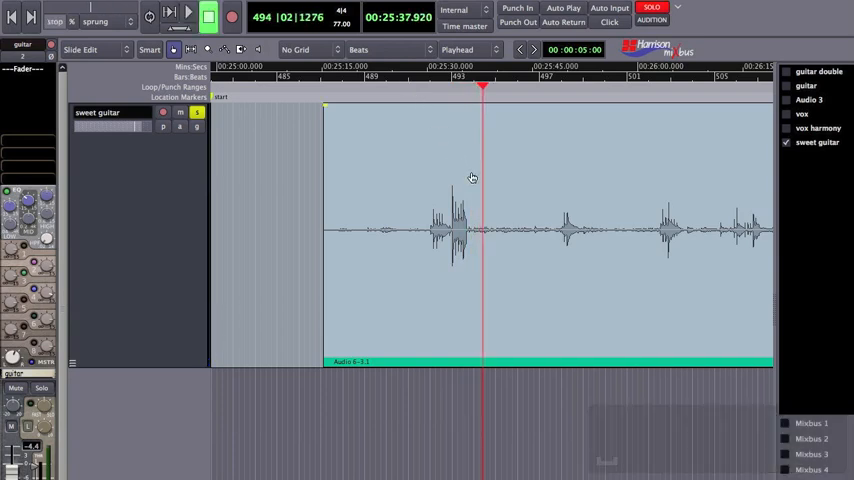
{"action": "mouse_move", "coordinate": [473, 183]}
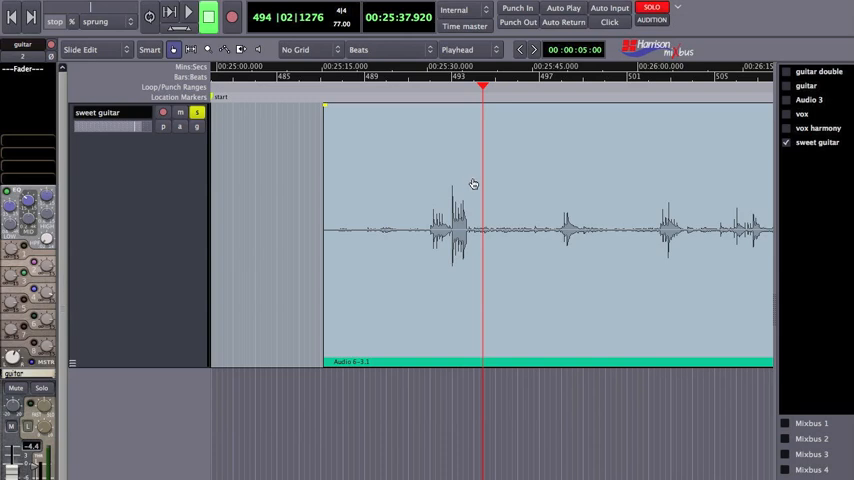
{"action": "mouse_move", "coordinate": [461, 196]}
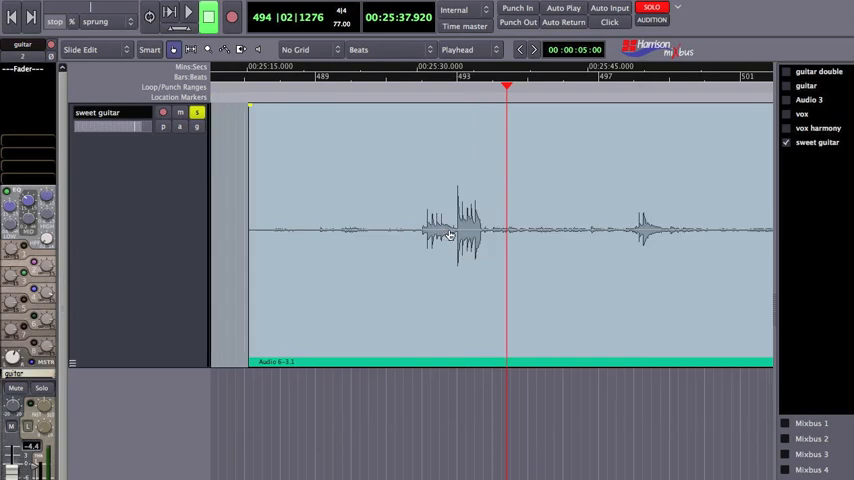
{"action": "mouse_move", "coordinate": [485, 238]}
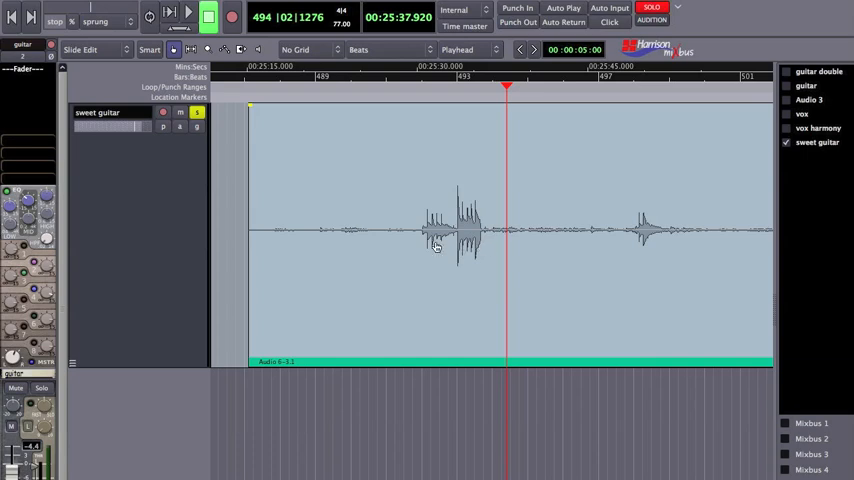
{"action": "mouse_move", "coordinate": [270, 270]}
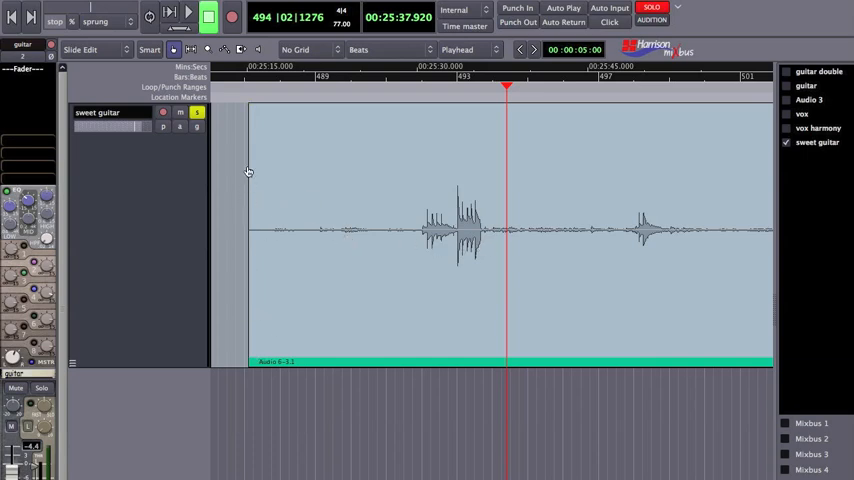
{"action": "mouse_move", "coordinate": [250, 158]}
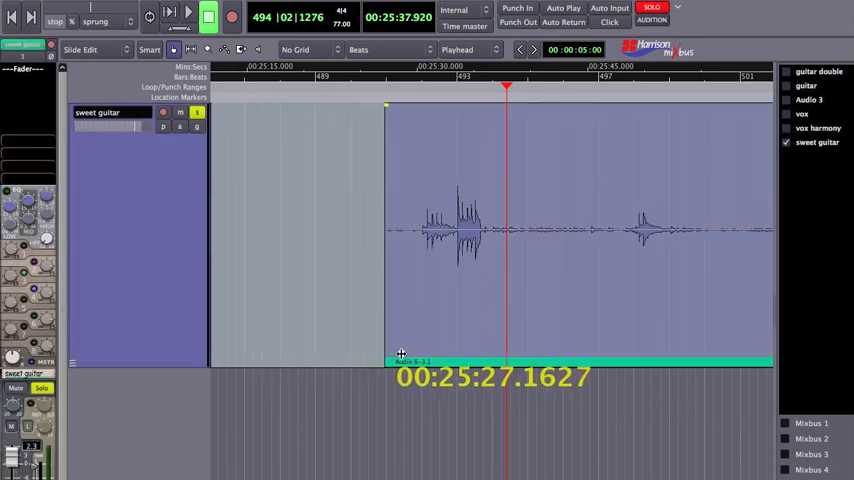
- Trim the sweet guitar region's left edge to start just before its first phrase, then audition it
{"action": "left_click_drag", "start_coordinate": [387, 355], "coordinate": [419, 355]}
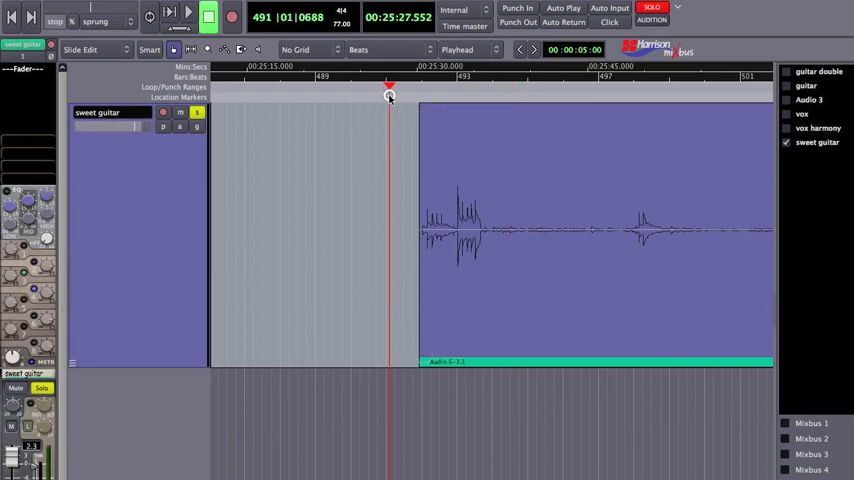
{"action": "left_click", "coordinate": [188, 16]}
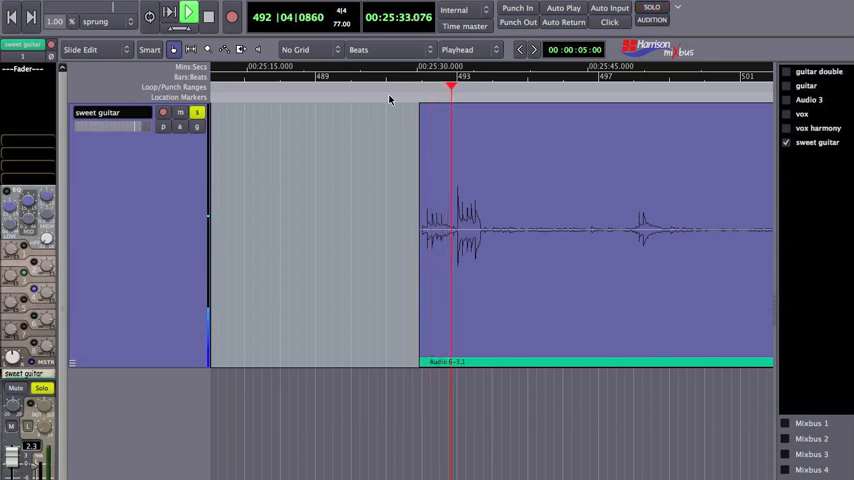
{"action": "left_click", "coordinate": [208, 16]}
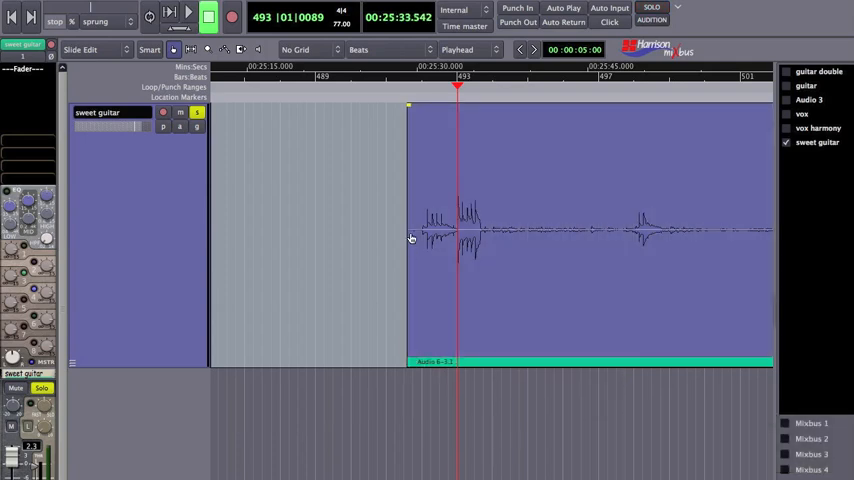
{"action": "mouse_move", "coordinate": [411, 137]}
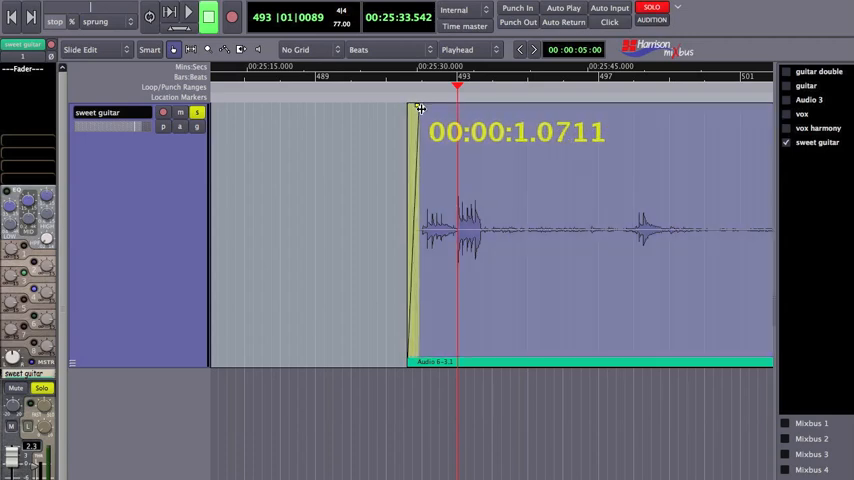
- Add a roughly one-second fade-in to the sweet guitar region and audition it near 25:35
{"action": "left_click", "coordinate": [188, 16]}
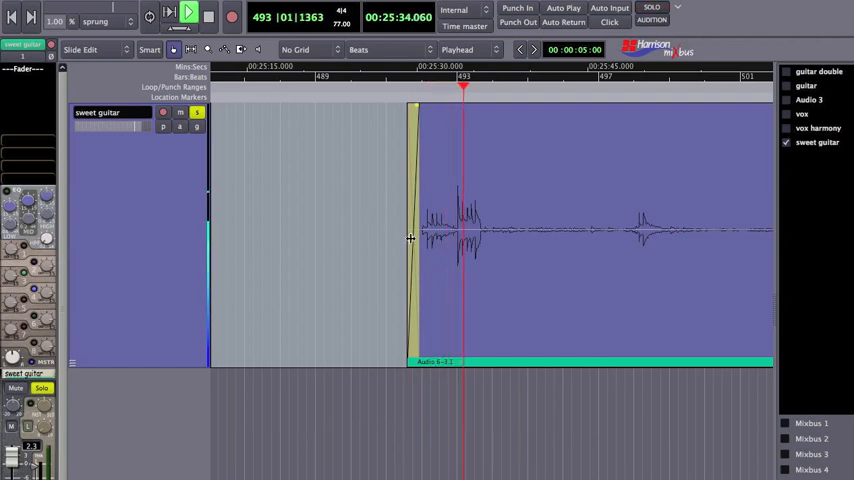
{"action": "left_click", "coordinate": [208, 16]}
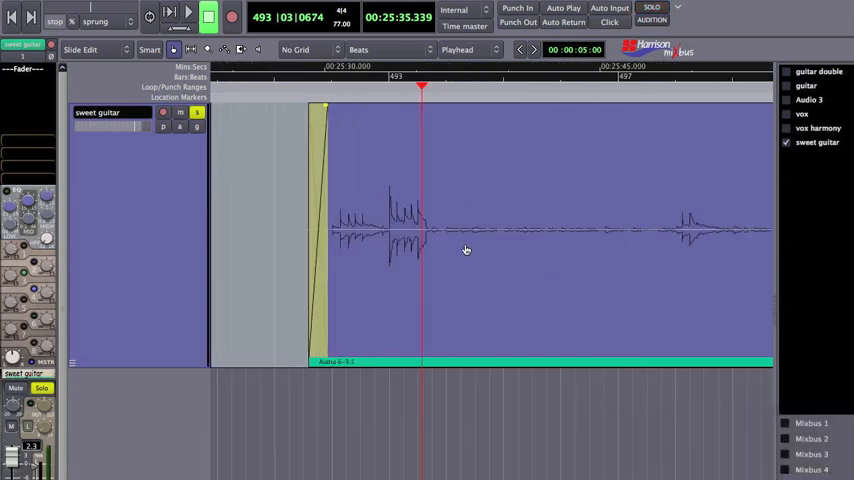
{"action": "mouse_move", "coordinate": [438, 233]}
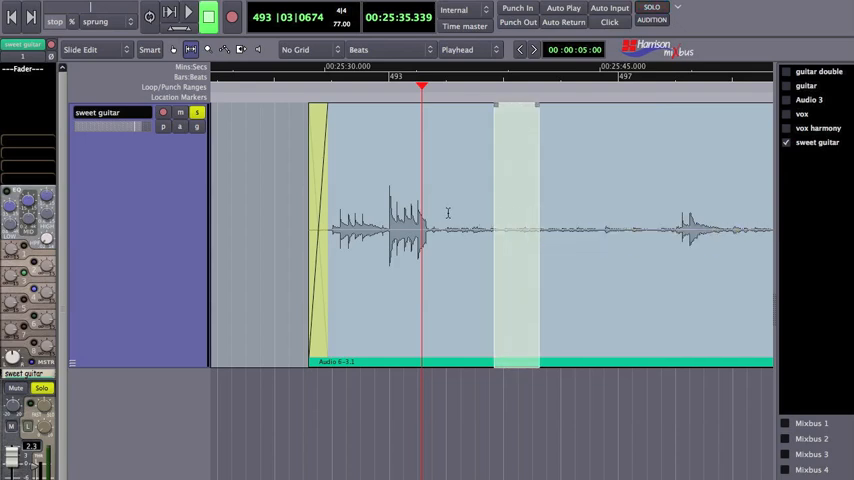
{"action": "mouse_move", "coordinate": [429, 210]}
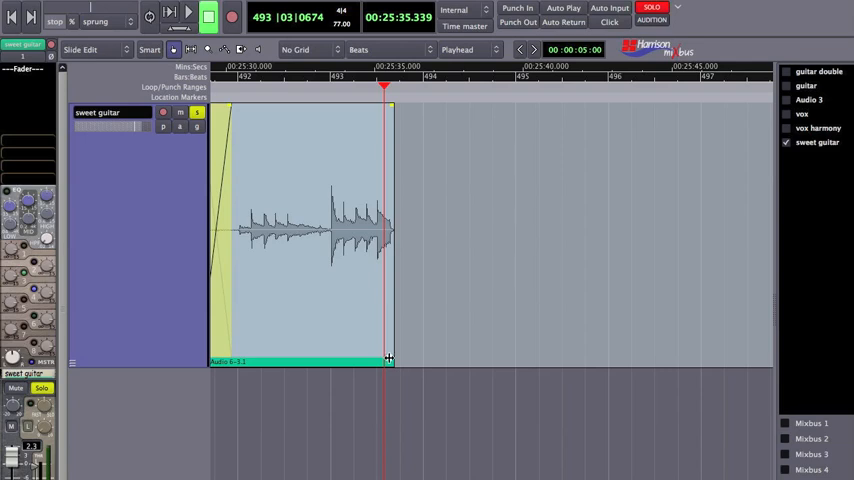
- Drag the region's top-right handle left to add a short fade-out to the trimmed region
{"action": "left_click_drag", "start_coordinate": [389, 360], "coordinate": [406, 360]}
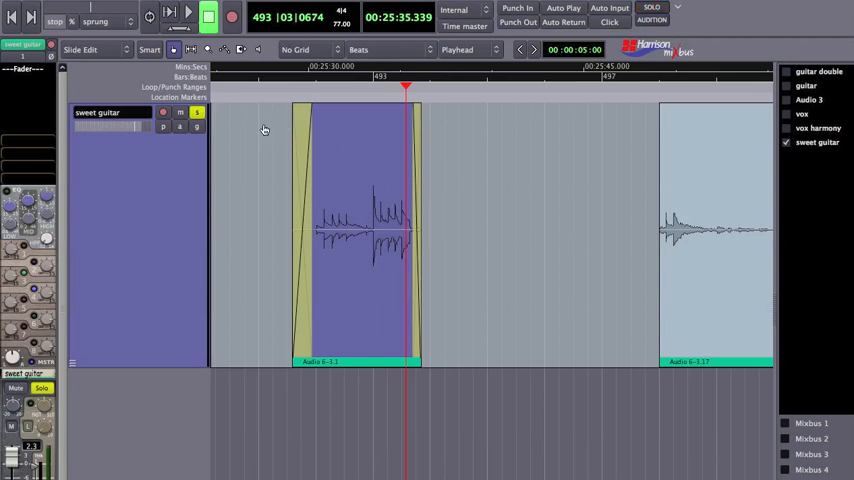
{"action": "mouse_move", "coordinate": [158, 68]}
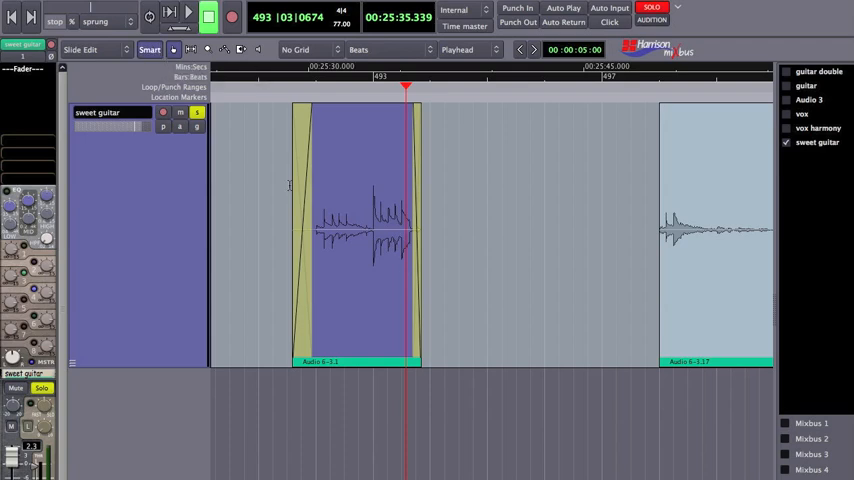
{"action": "mouse_move", "coordinate": [639, 315]}
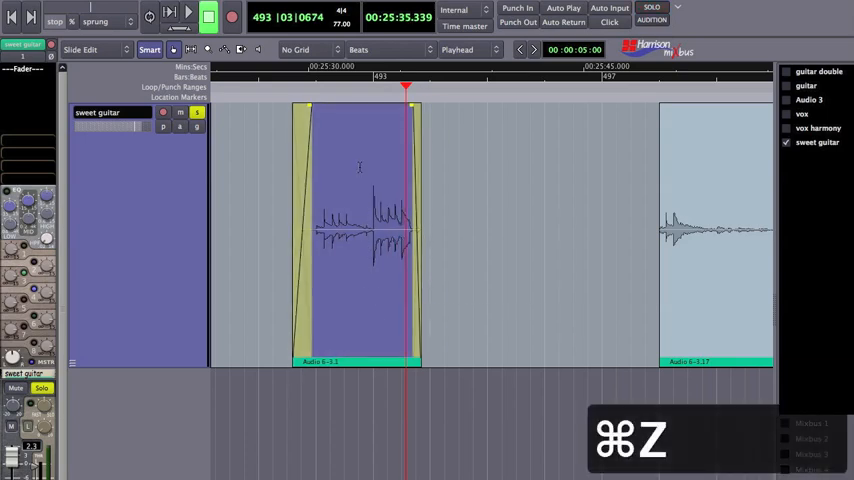
{"action": "key", "text": "cmd+z"}
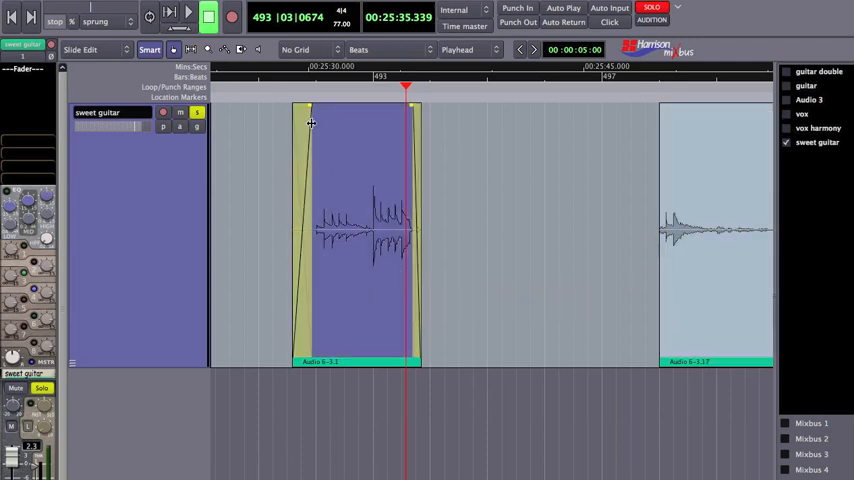
{"action": "mouse_move", "coordinate": [305, 339]}
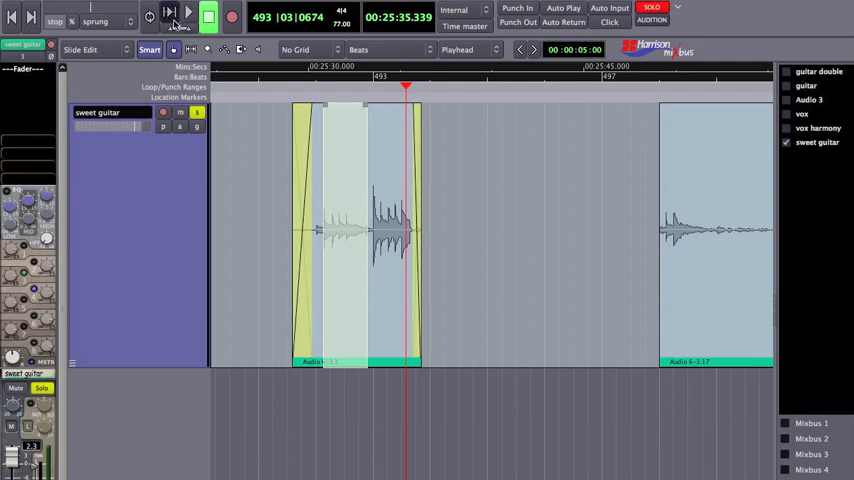
{"action": "mouse_move", "coordinate": [170, 18]}
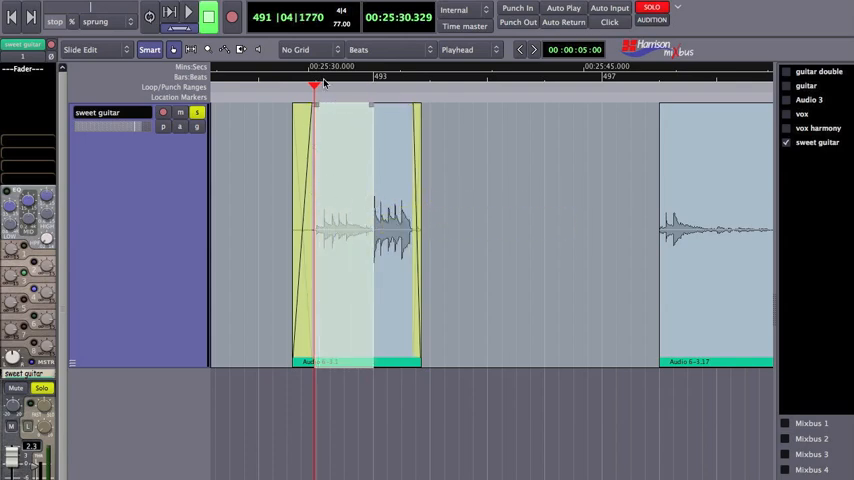
{"action": "left_click", "coordinate": [188, 16]}
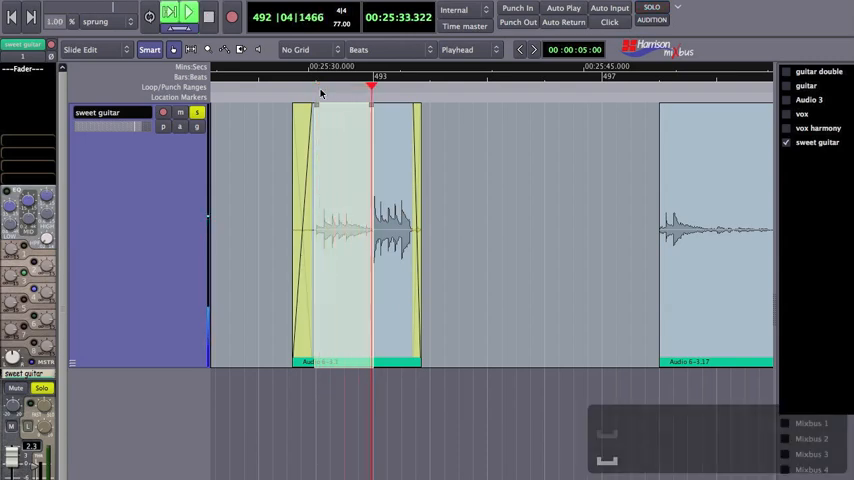
{"action": "left_click", "coordinate": [188, 13]}
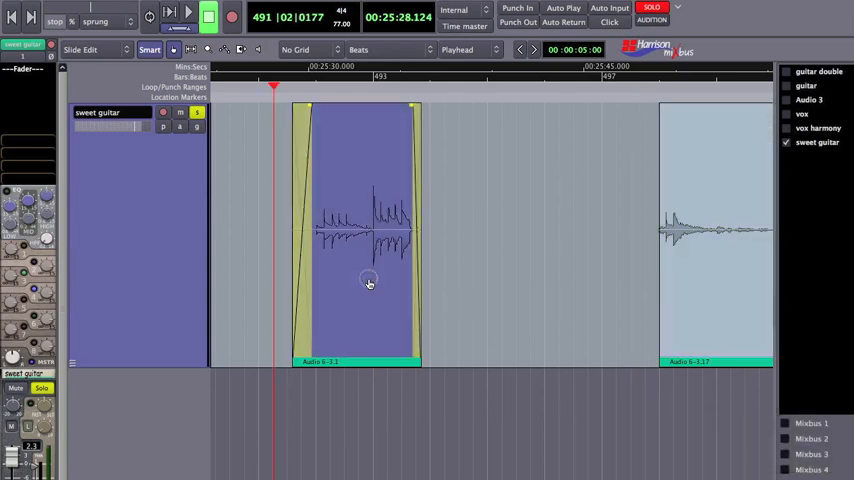
{"action": "mouse_move", "coordinate": [362, 287]}
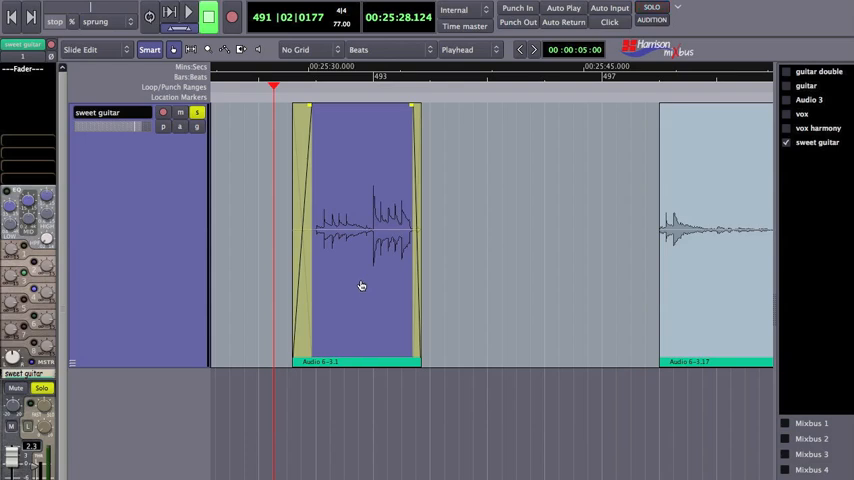
{"action": "left_click", "coordinate": [188, 16]}
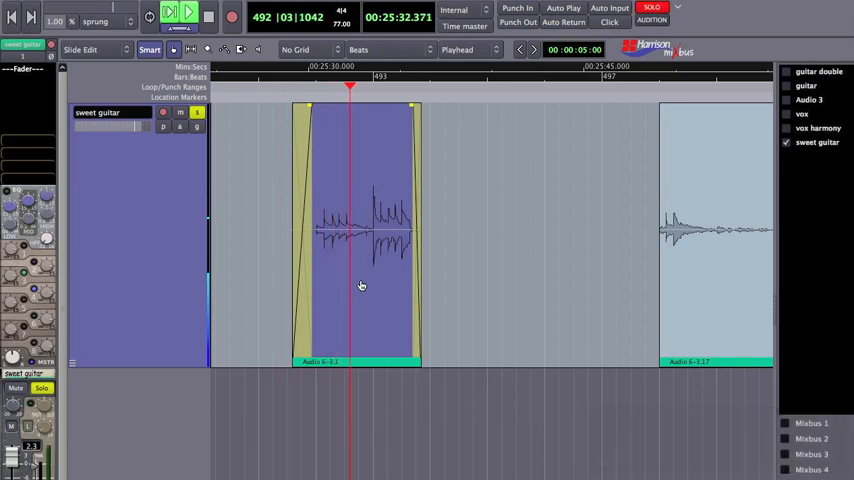
{"action": "left_click", "coordinate": [188, 11]}
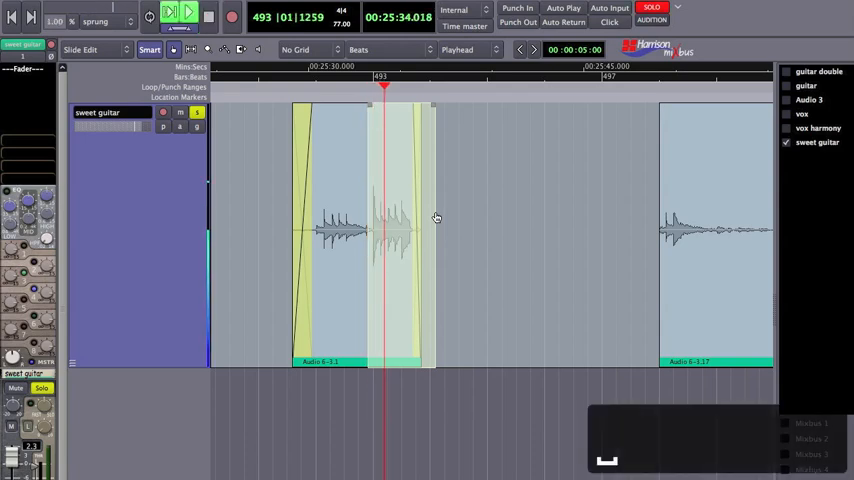
{"action": "left_click", "coordinate": [188, 13]}
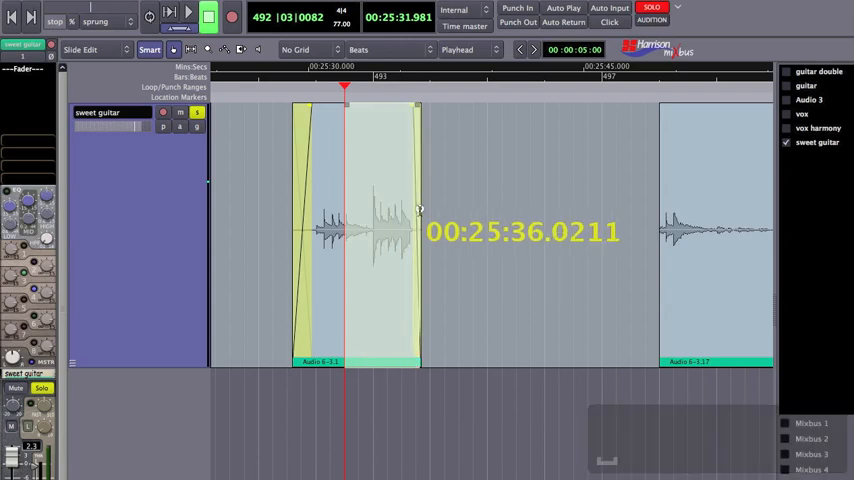
{"action": "left_click", "coordinate": [172, 16]}
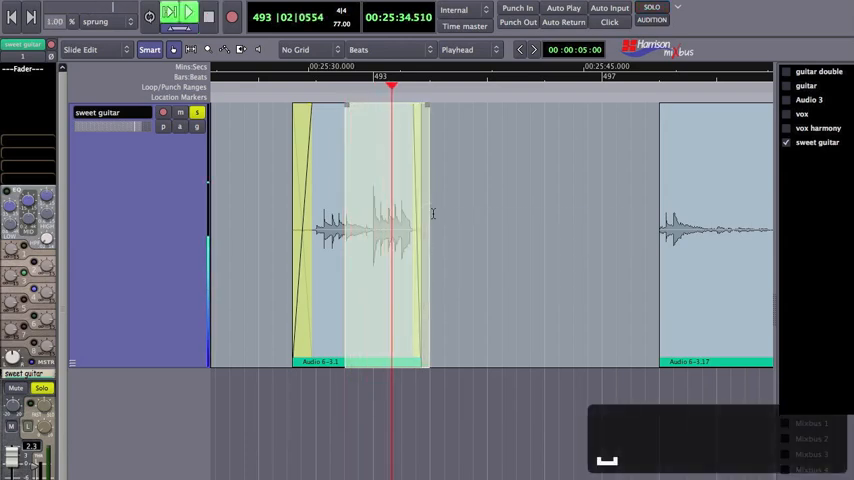
{"action": "left_click", "coordinate": [208, 17]}
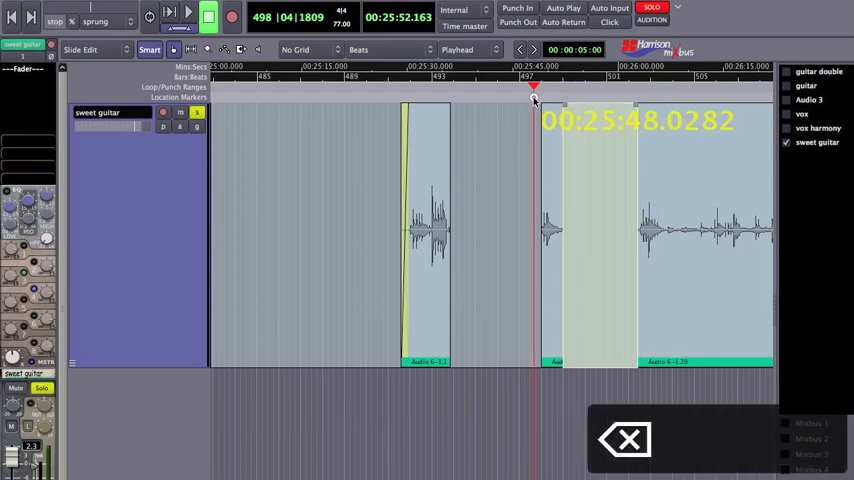
- Place the playhead just before the removed section and play back the edited clip
{"action": "left_click", "coordinate": [188, 16]}
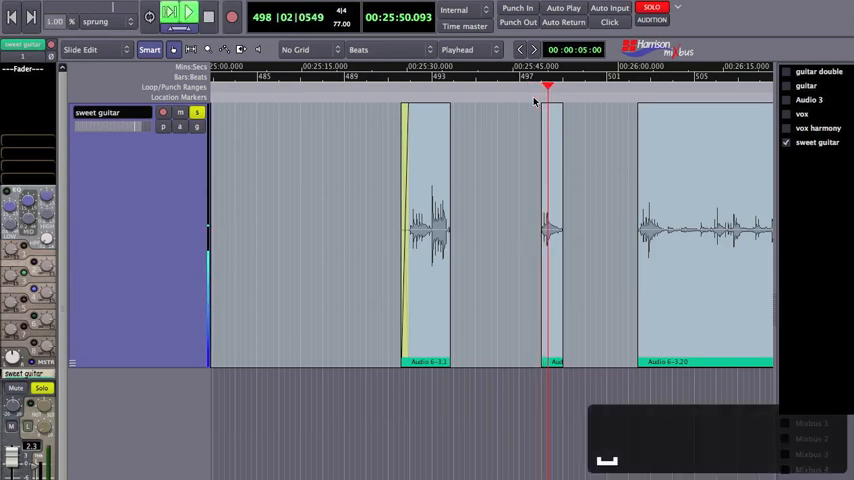
{"action": "left_click", "coordinate": [188, 13]}
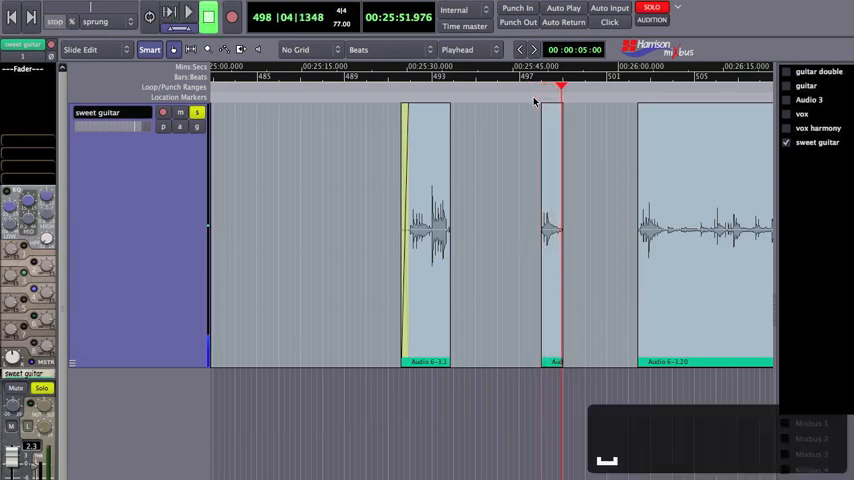
{"action": "mouse_move", "coordinate": [630, 103]}
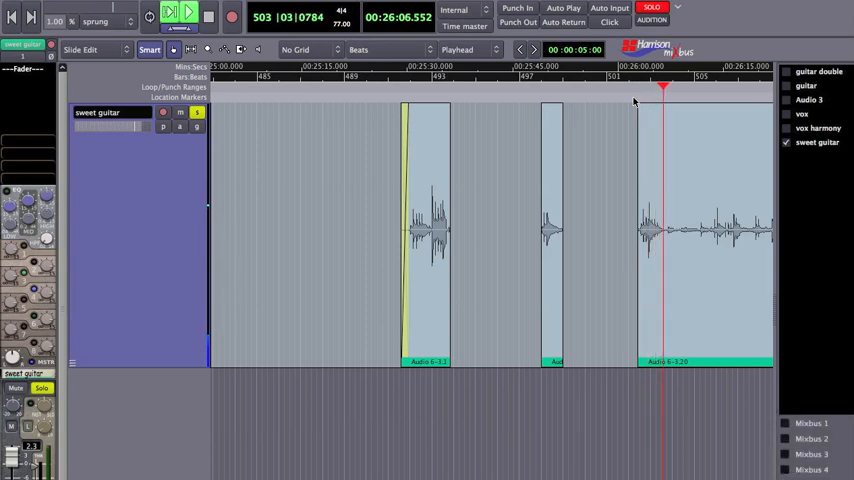
{"action": "left_click", "coordinate": [189, 13]}
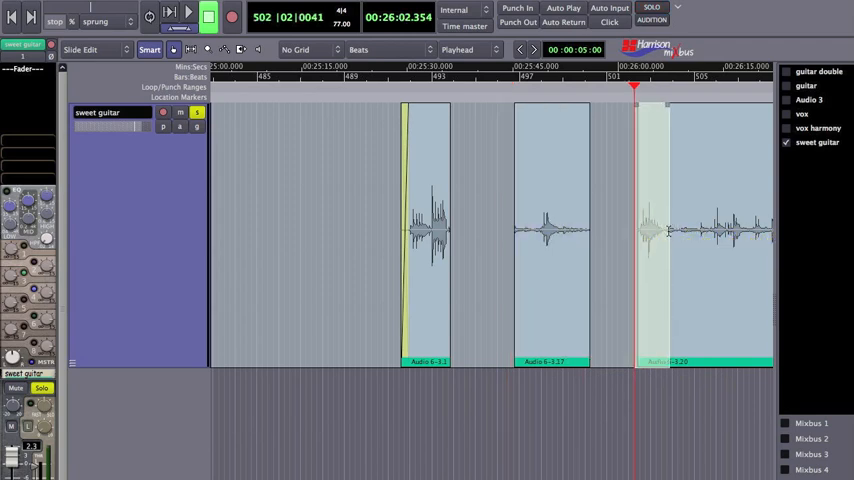
- Copy the 26:00 clip section and paste it at 25:47, undoing a misplaced paste
{"action": "key", "text": "cmd+c"}
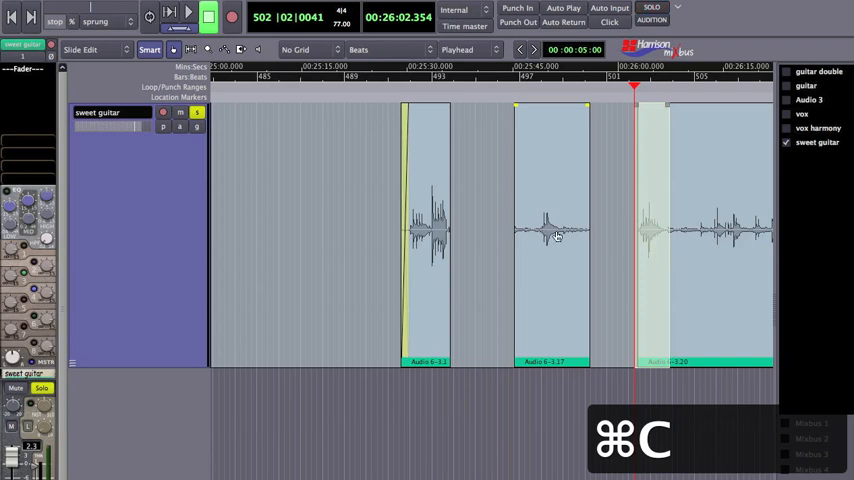
{"action": "key", "text": "cmd+v"}
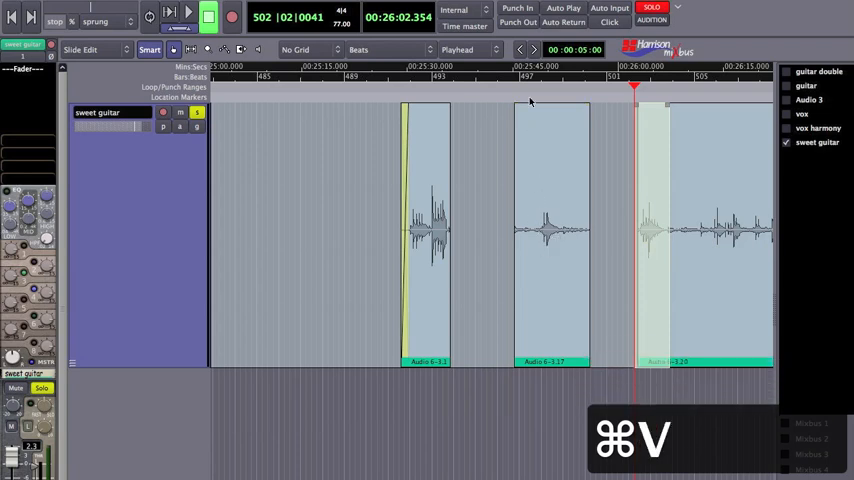
{"action": "key", "text": "cmd+v"}
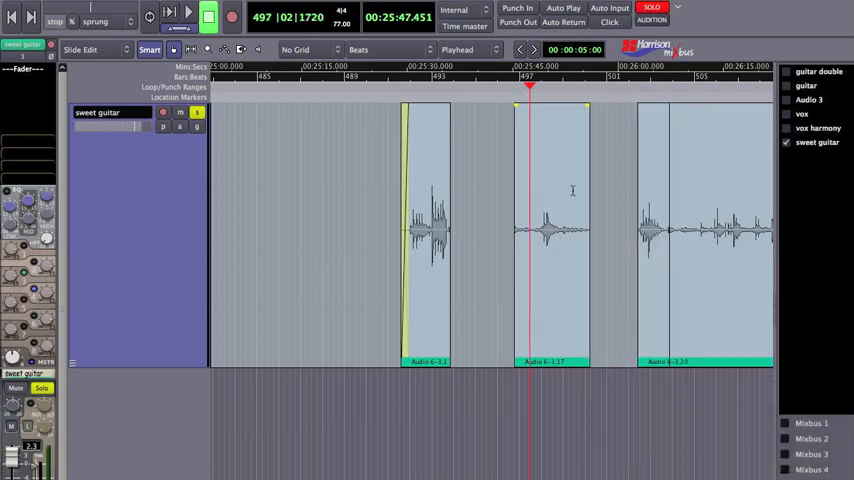
{"action": "key", "text": "cmd+v"}
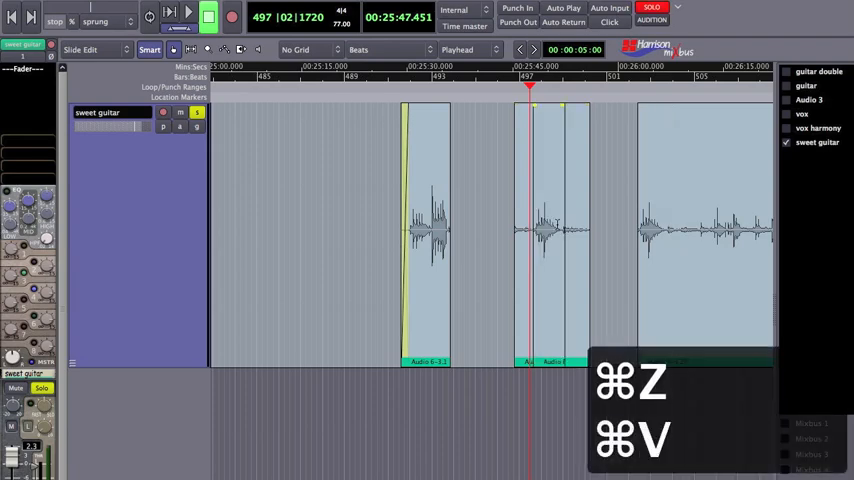
{"action": "key", "text": "cmd+z"}
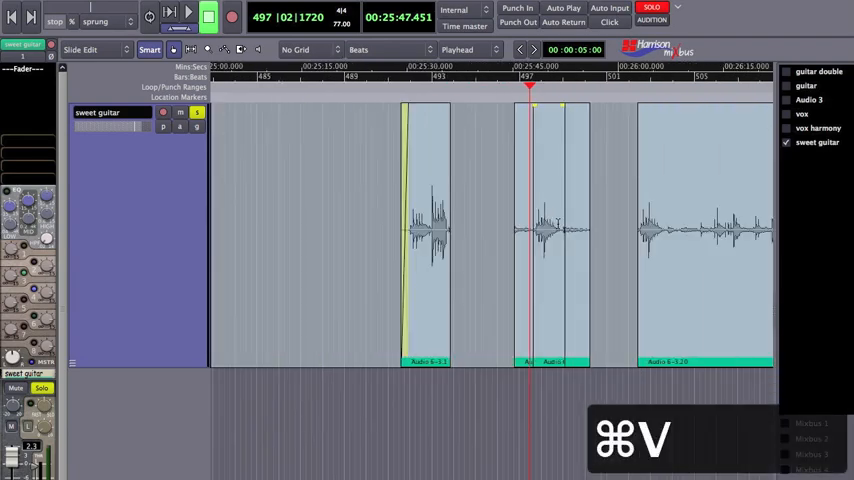
{"action": "key", "text": "cmd+v"}
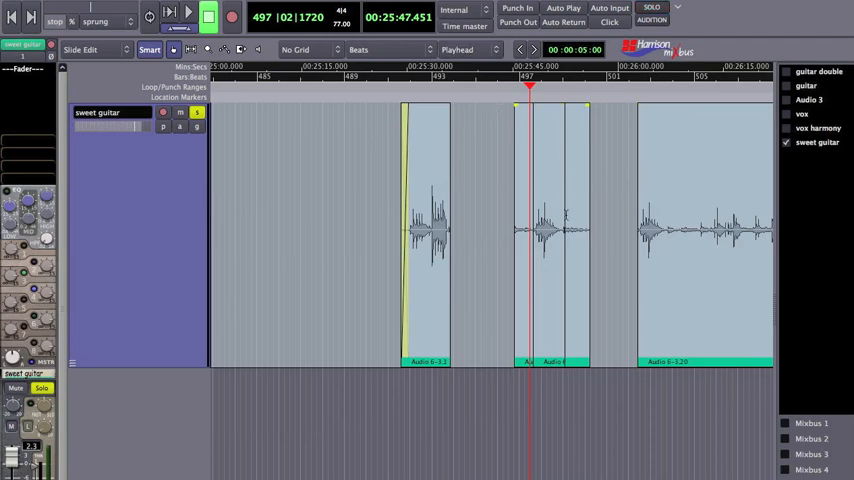
{"action": "mouse_move", "coordinate": [442, 92]}
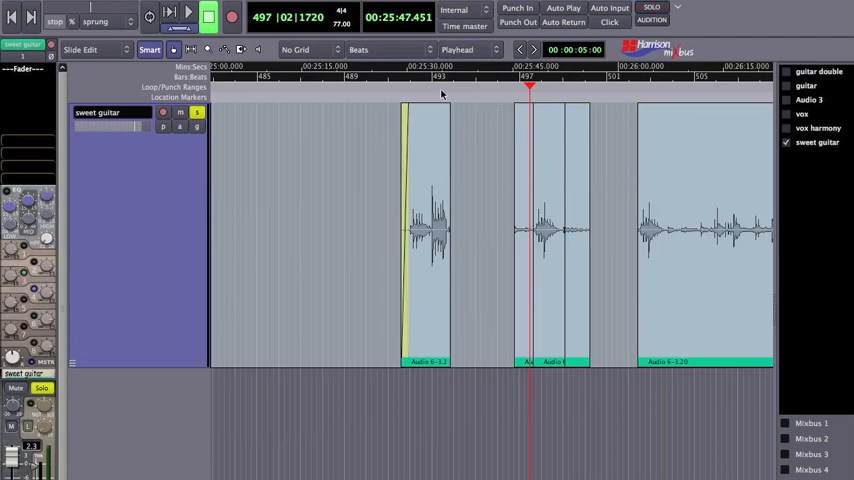
- Undo the stray paste near 25:32 and play the pasted piece around 25:51
{"action": "left_click", "coordinate": [427, 90]}
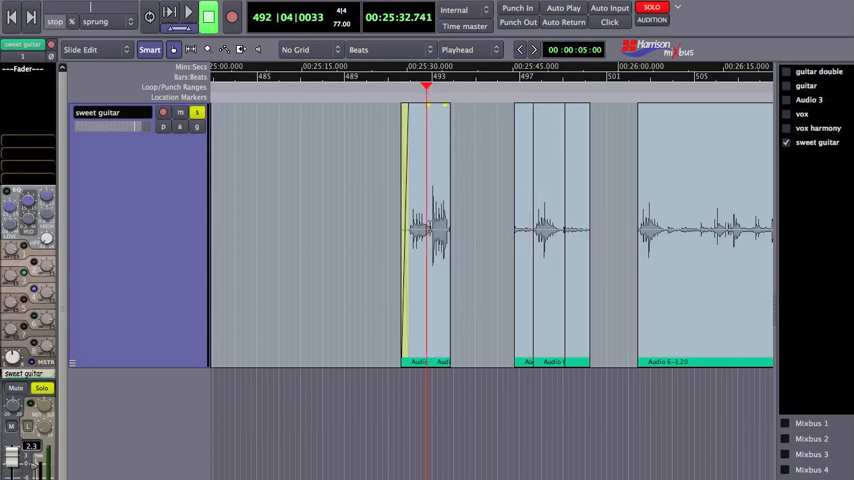
{"action": "left_click", "coordinate": [455, 230]}
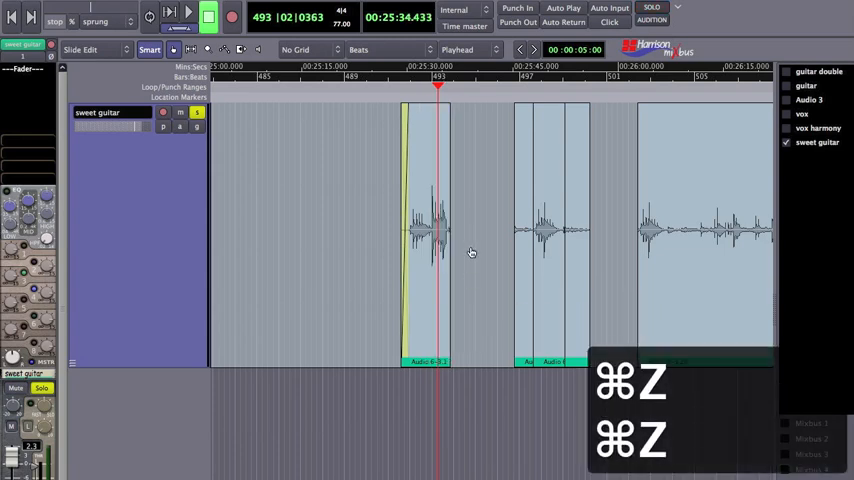
{"action": "key", "text": "cmd+z"}
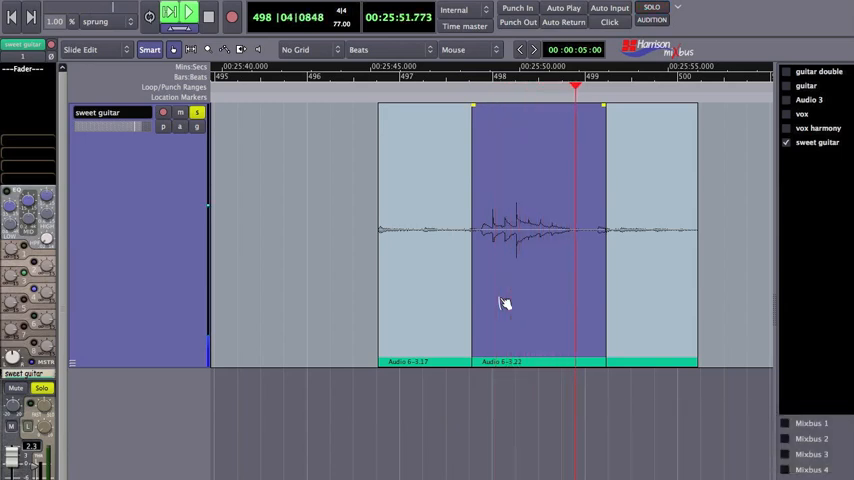
- Extend the pasted section's fade-in leftward to about 25:47 and audition the crossfade
{"action": "left_click", "coordinate": [188, 15]}
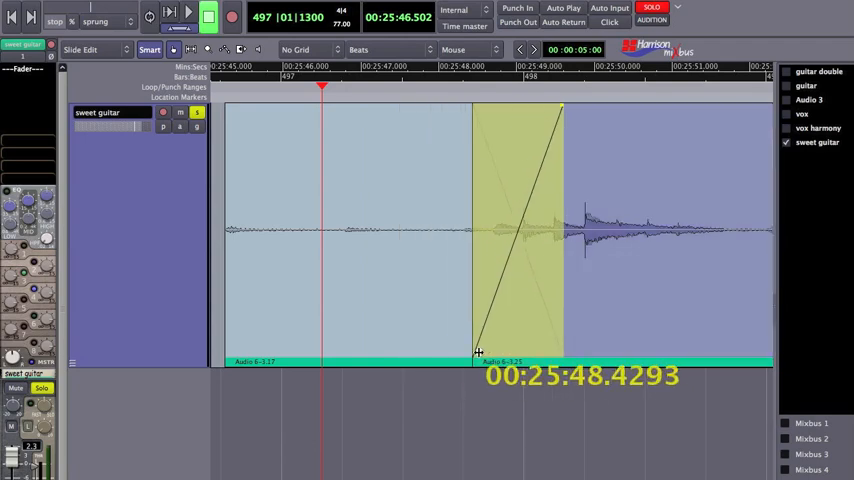
{"action": "left_click_drag", "start_coordinate": [478, 351], "coordinate": [410, 350]}
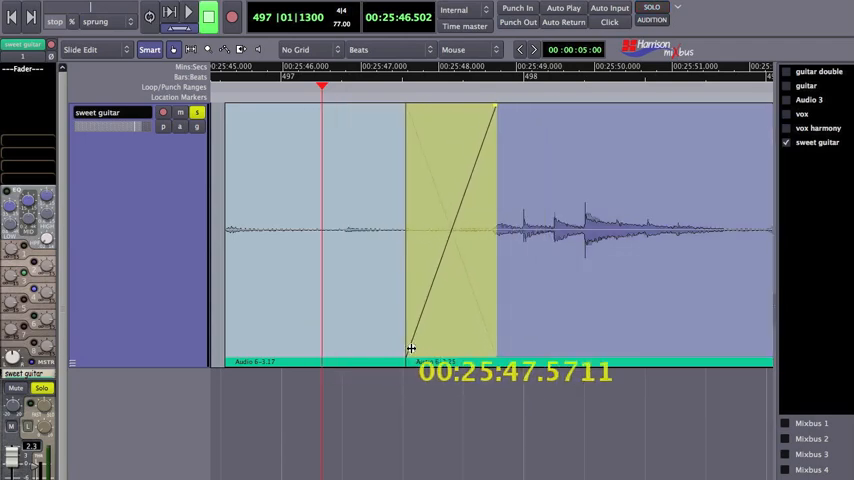
{"action": "left_click_drag", "start_coordinate": [410, 350], "coordinate": [380, 357]}
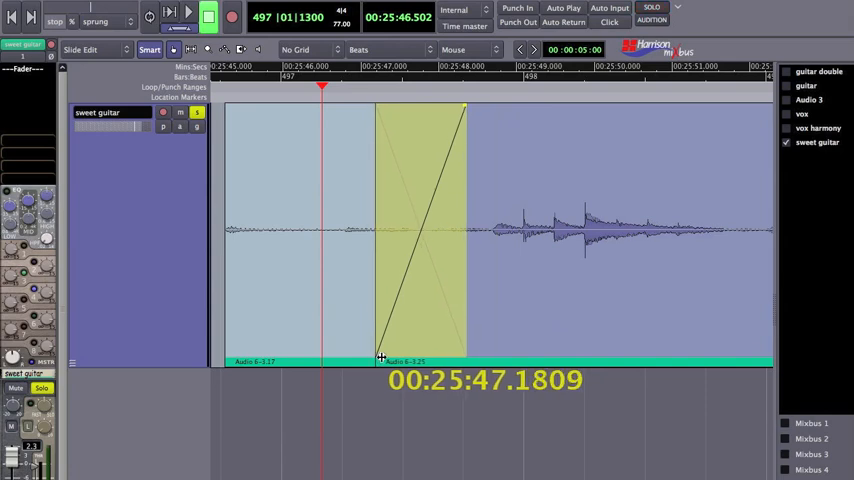
{"action": "left_click", "coordinate": [188, 12]}
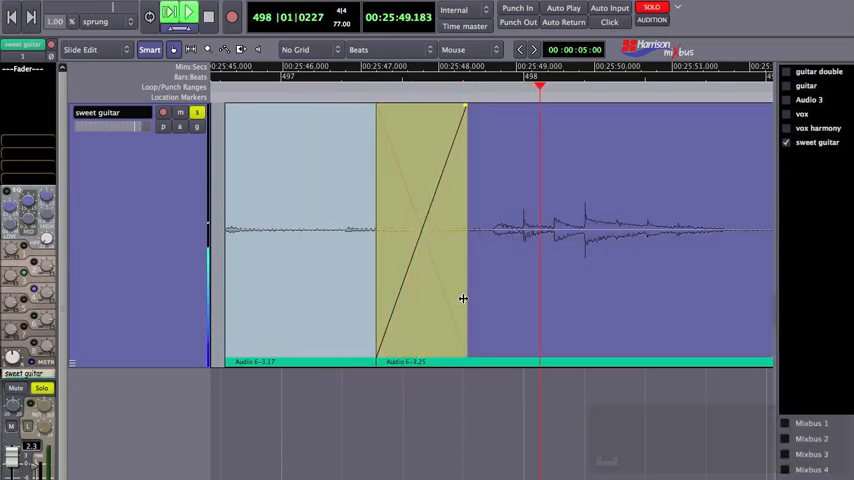
{"action": "left_click", "coordinate": [188, 11]}
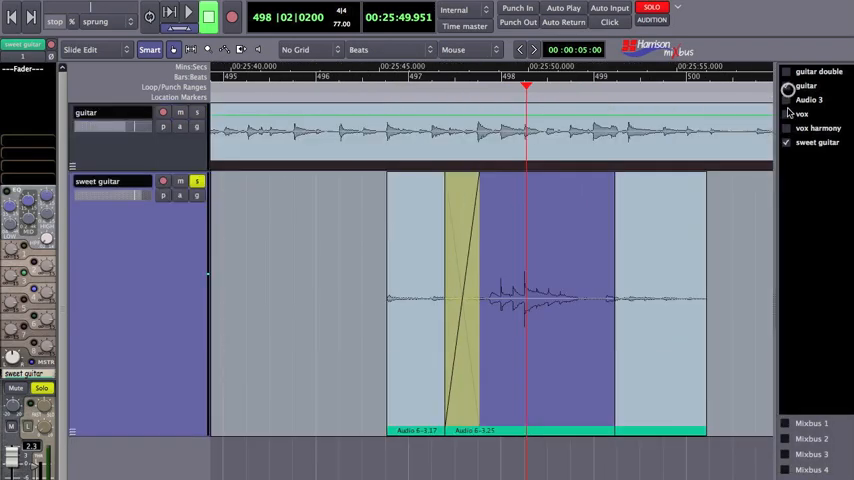
- Show the guitar track again, play in context and turn off the sweet guitar solo
{"action": "left_click", "coordinate": [786, 113]}
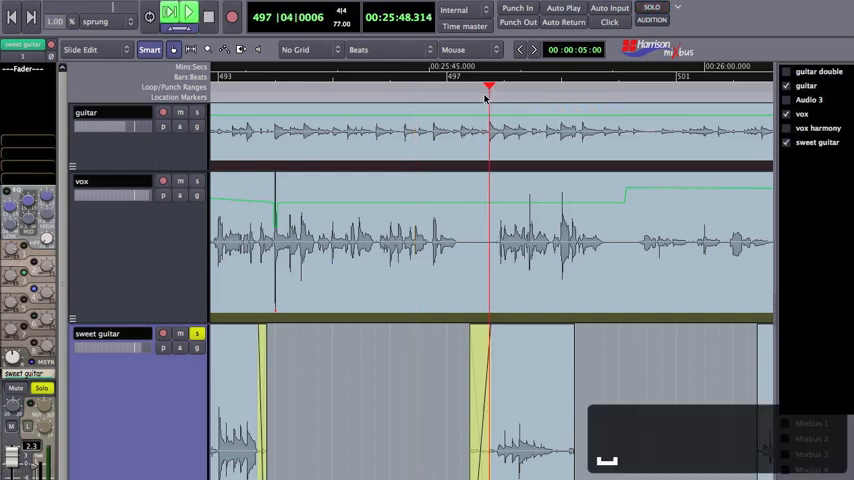
{"action": "left_click", "coordinate": [188, 16]}
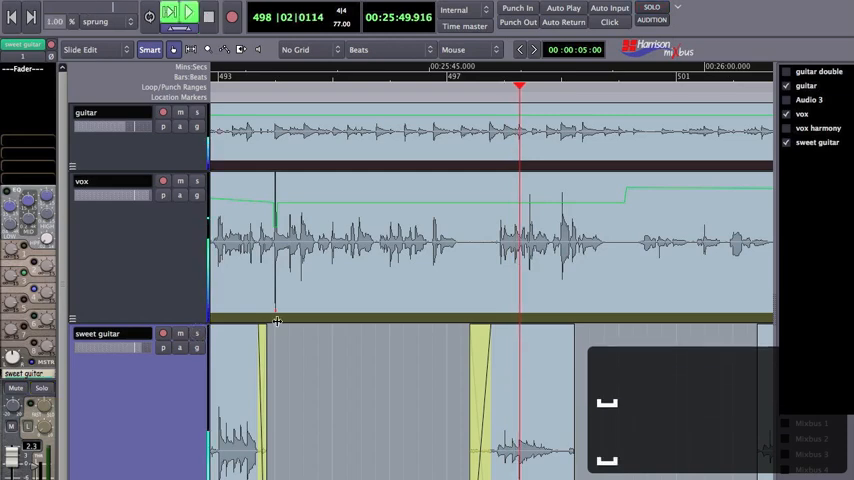
{"action": "left_click", "coordinate": [189, 11]}
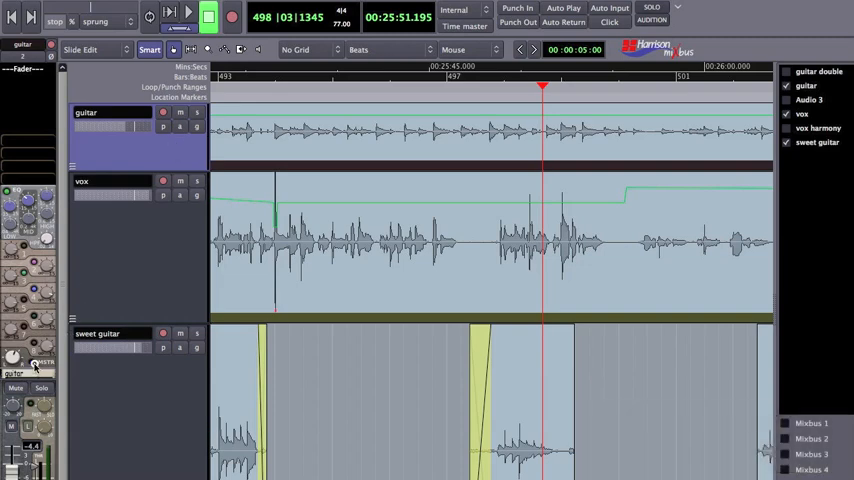
{"action": "mouse_move", "coordinate": [35, 263]}
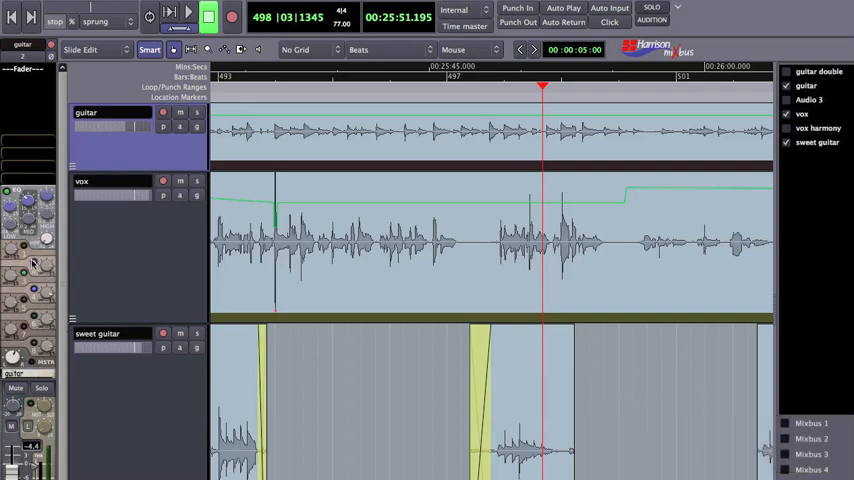
{"action": "mouse_move", "coordinate": [45, 295]}
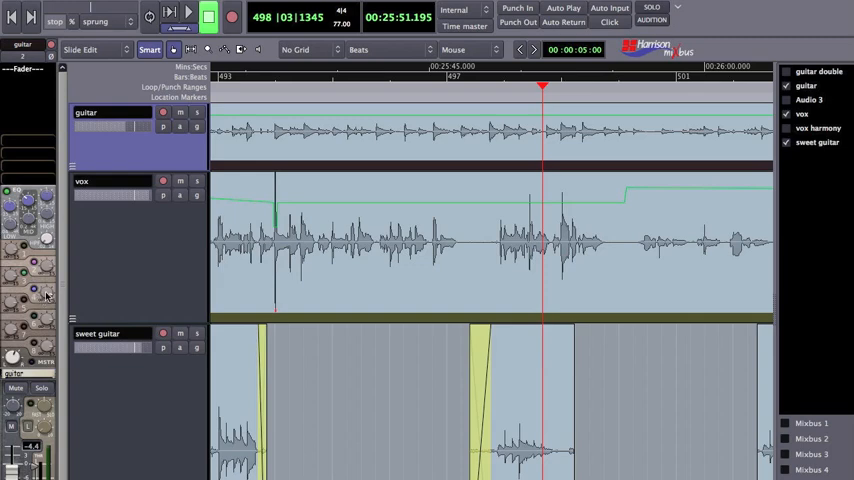
{"action": "mouse_move", "coordinate": [119, 286]}
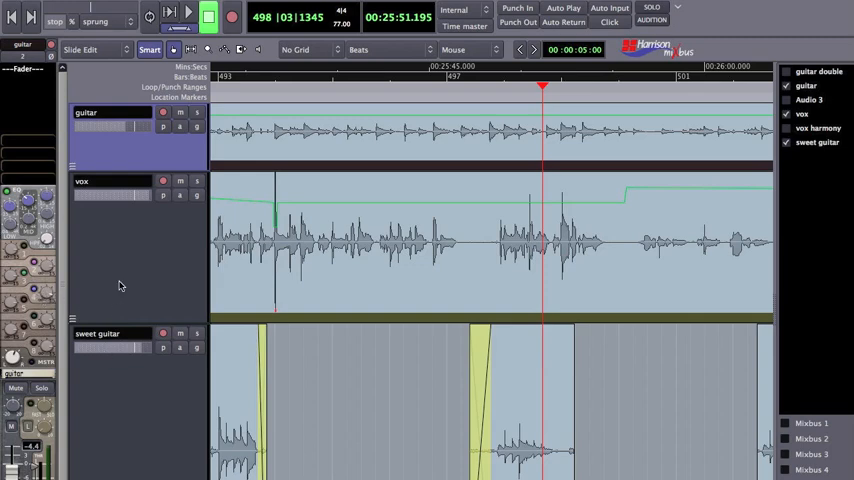
- Select the vox track and move the playhead to just before bar 497
{"action": "left_click", "coordinate": [119, 282]}
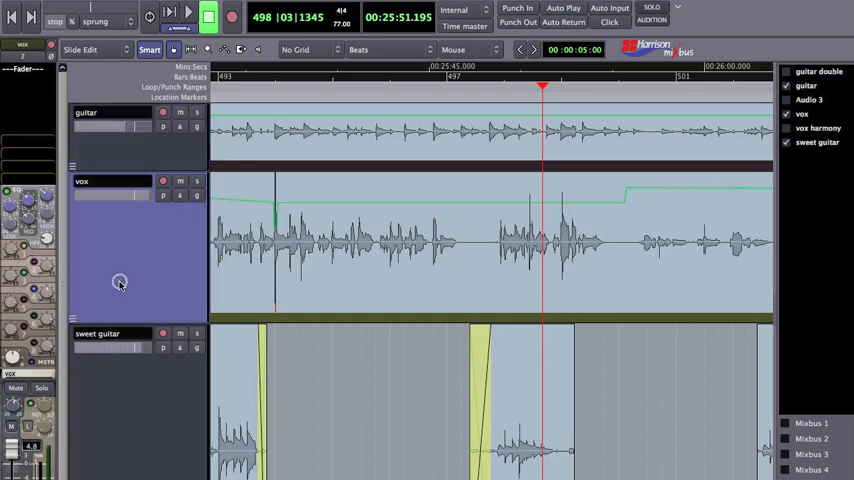
{"action": "mouse_move", "coordinate": [33, 362]}
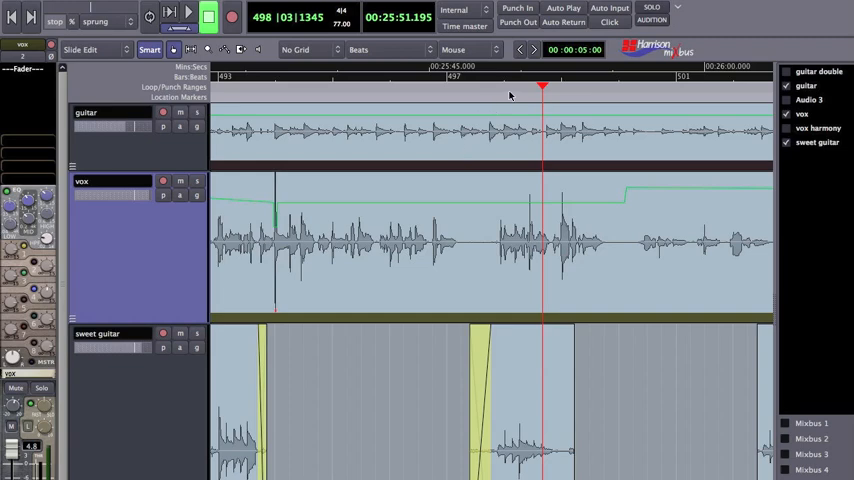
{"action": "left_click", "coordinate": [482, 88]}
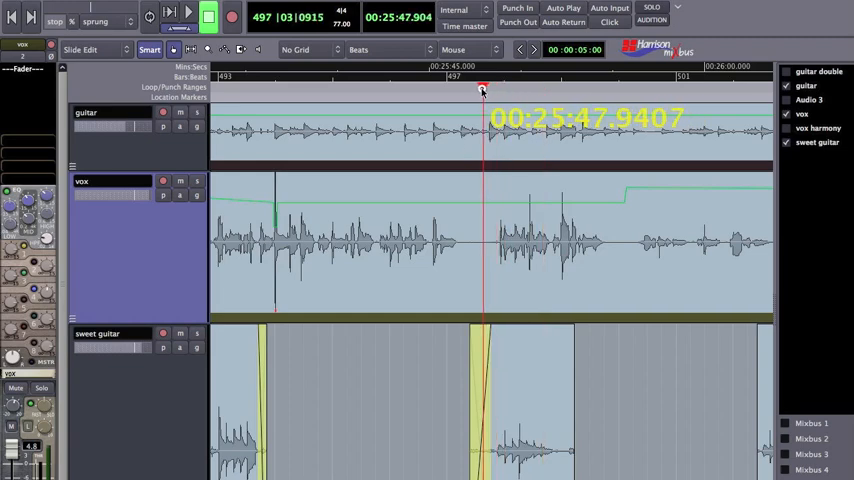
- Play the sweet guitar fade-in with guitar and vox, stopping near 25:51.9
{"action": "left_click", "coordinate": [171, 16]}
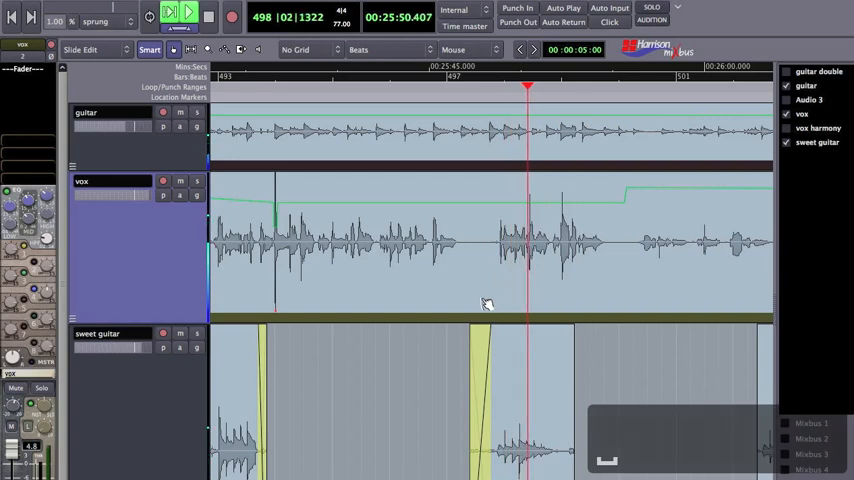
{"action": "left_click", "coordinate": [188, 12]}
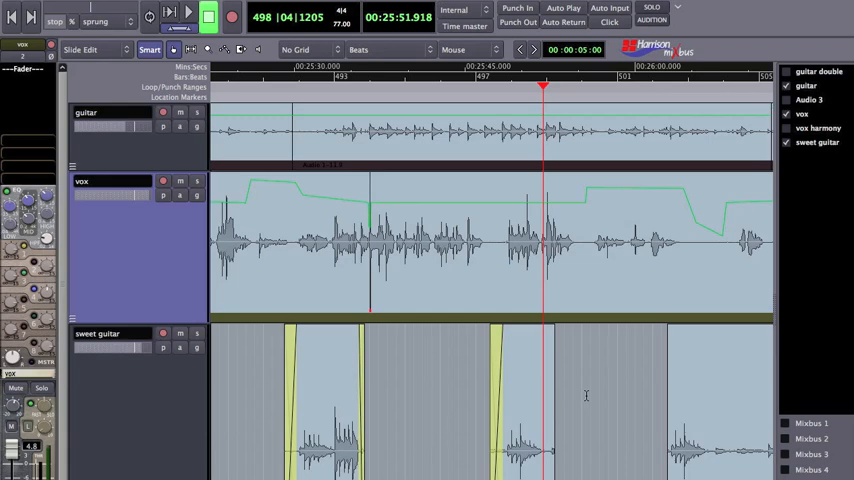
{"action": "mouse_move", "coordinate": [409, 394]}
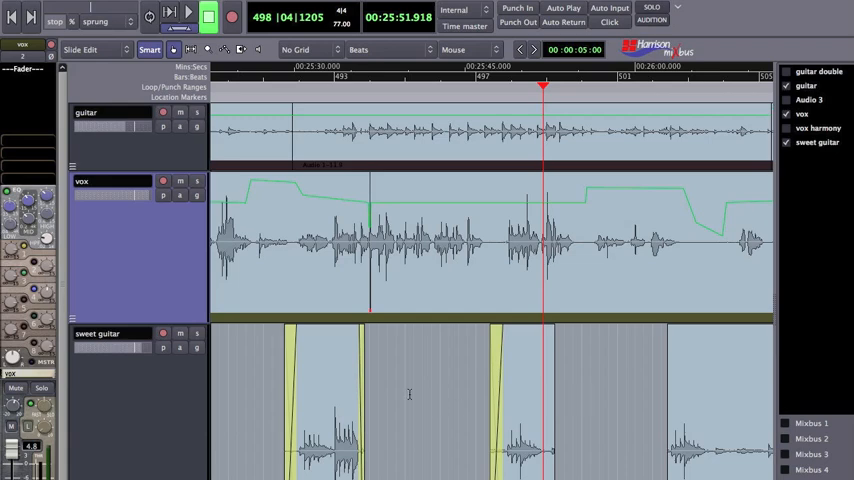